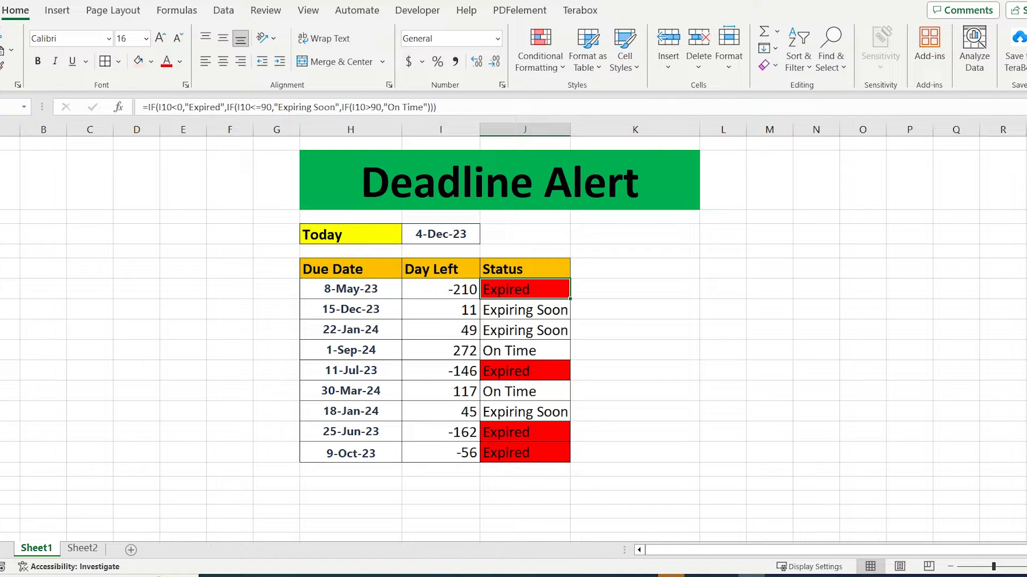
Switch to Sheet2 holding the Deadline Alert table
{"action": "left_click", "coordinate": [83, 549]}
{"action": "type", "text": "="}
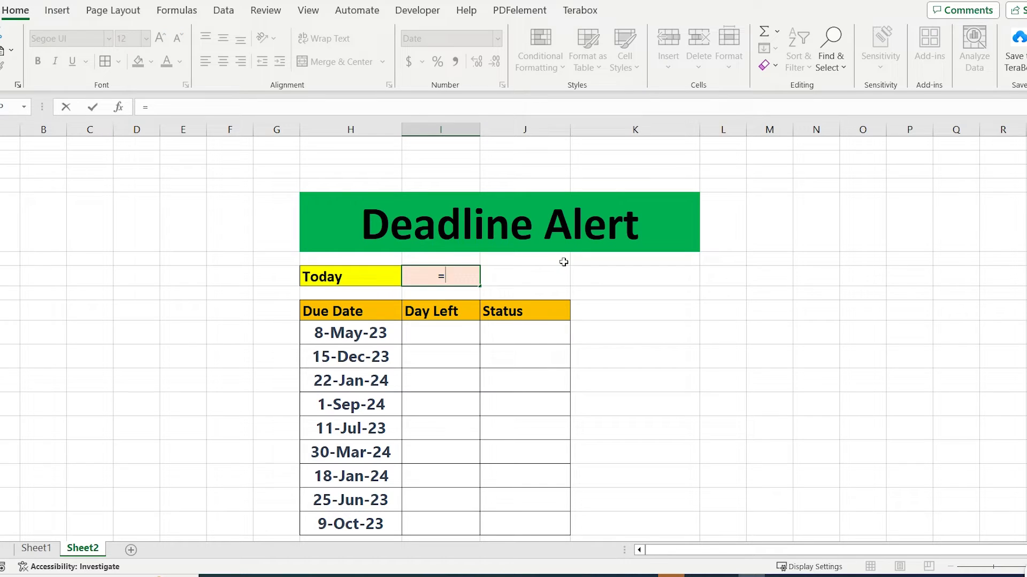
Enter =TODAY() in the Today cell to show the current date
{"action": "type", "text": "TODAY("}
{"action": "left_click", "coordinate": [525, 332]}
{"action": "type", "text": "=IF(I10"}
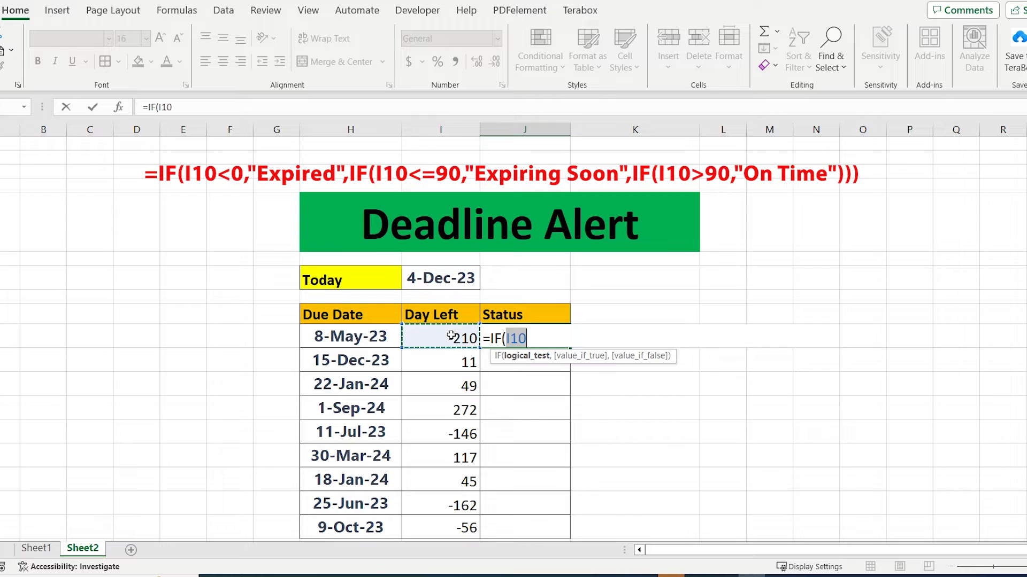
Build the Status formula: I10<0 gives "Expired", I10<=90 gives "Expiring Soon"
{"action": "type", "text": "<"}
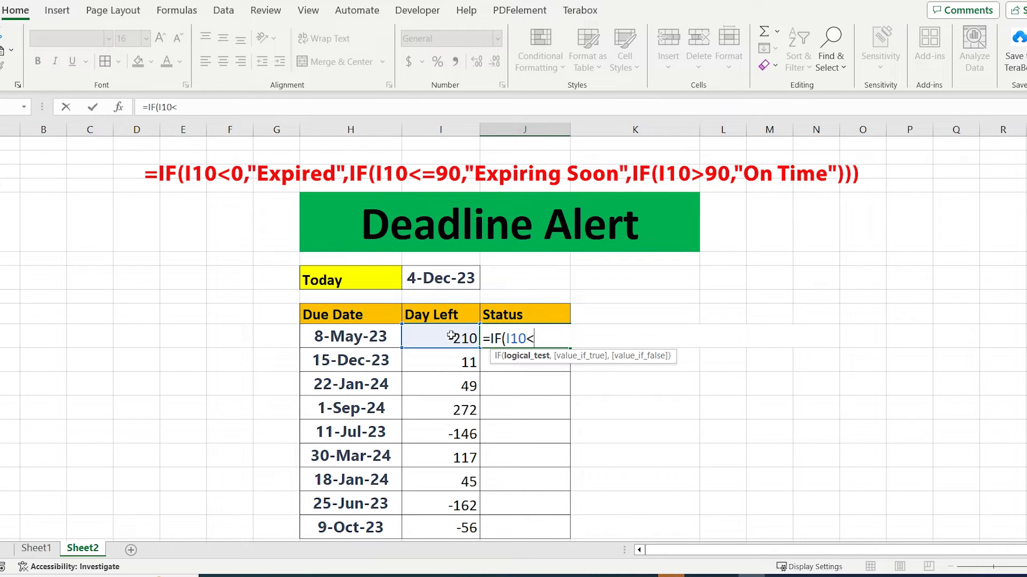
{"action": "type", "text": "0,\""}
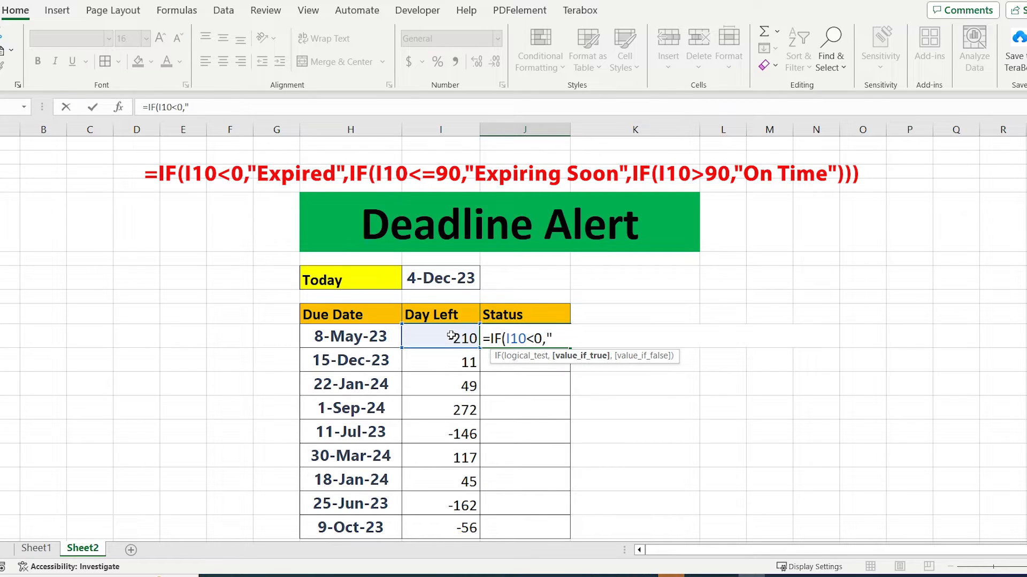
{"action": "type", "text": "Expired"}
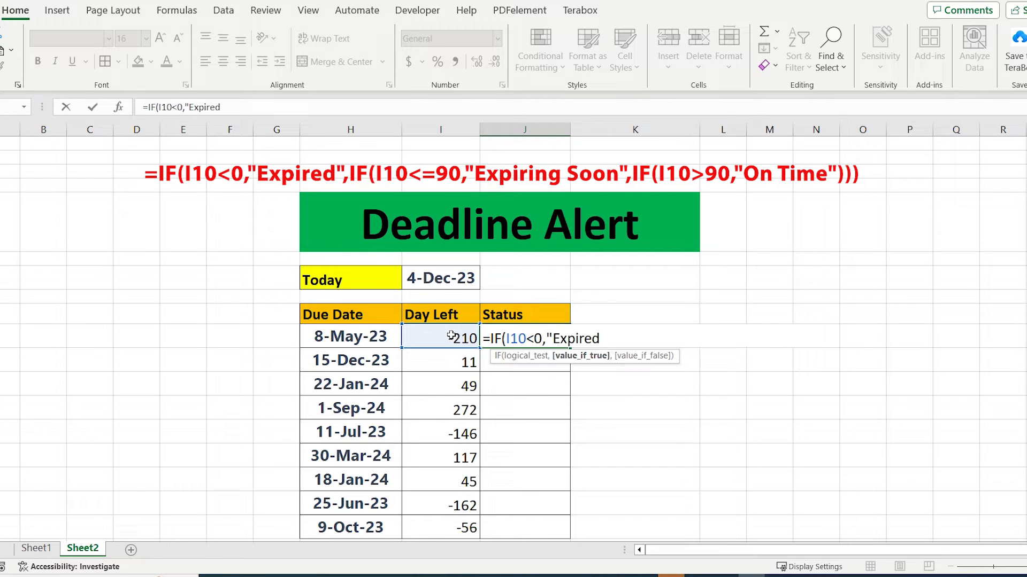
{"action": "type", "text": ","}
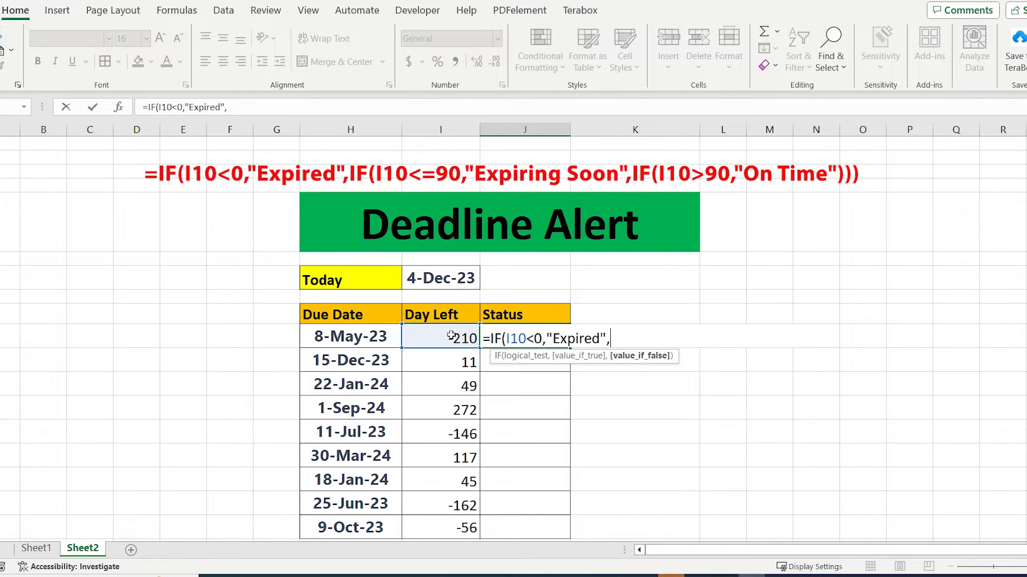
{"action": "type", "text": "IF(I10"}
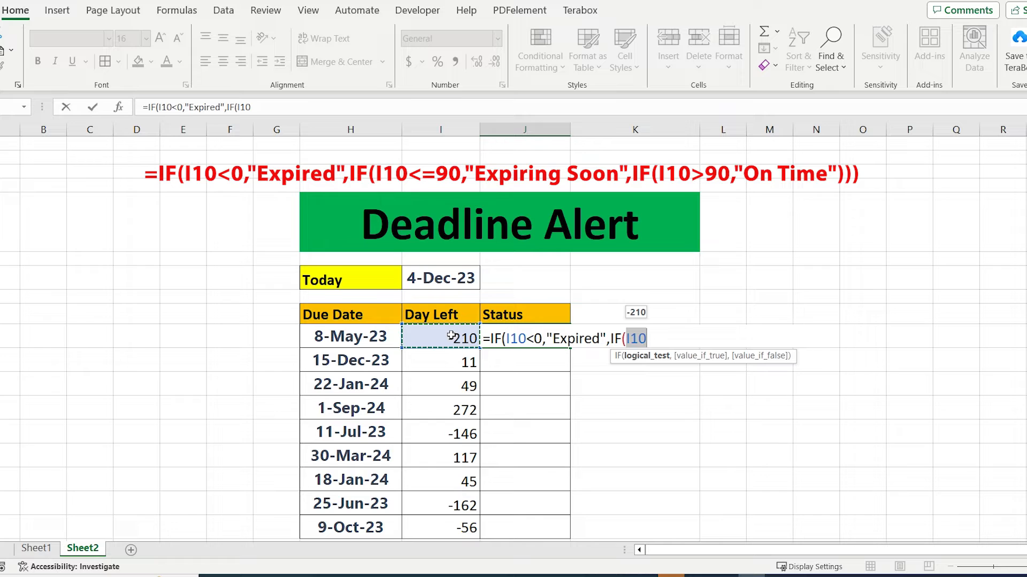
{"action": "type", "text": "<="}
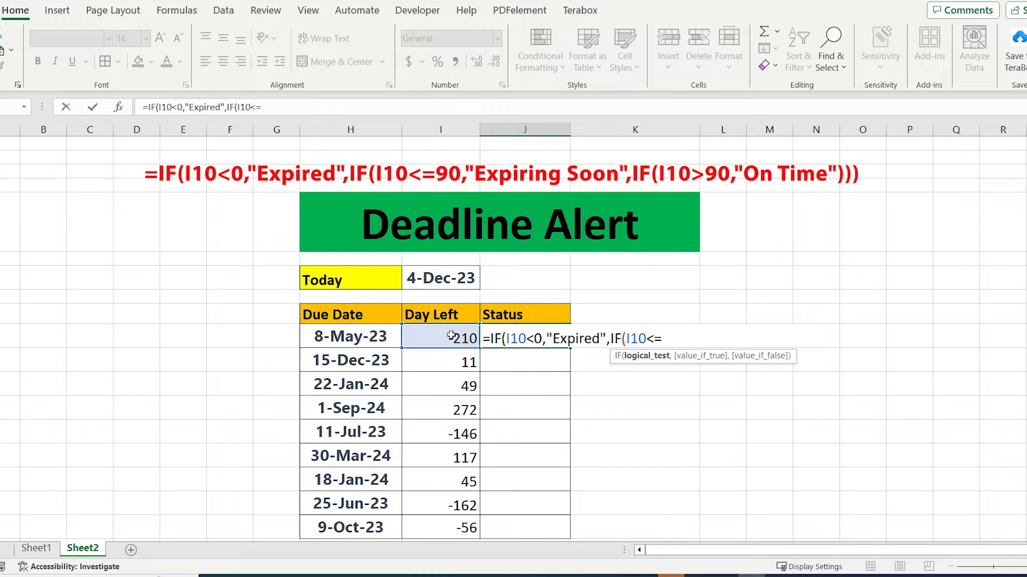
{"action": "type", "text": "90"}
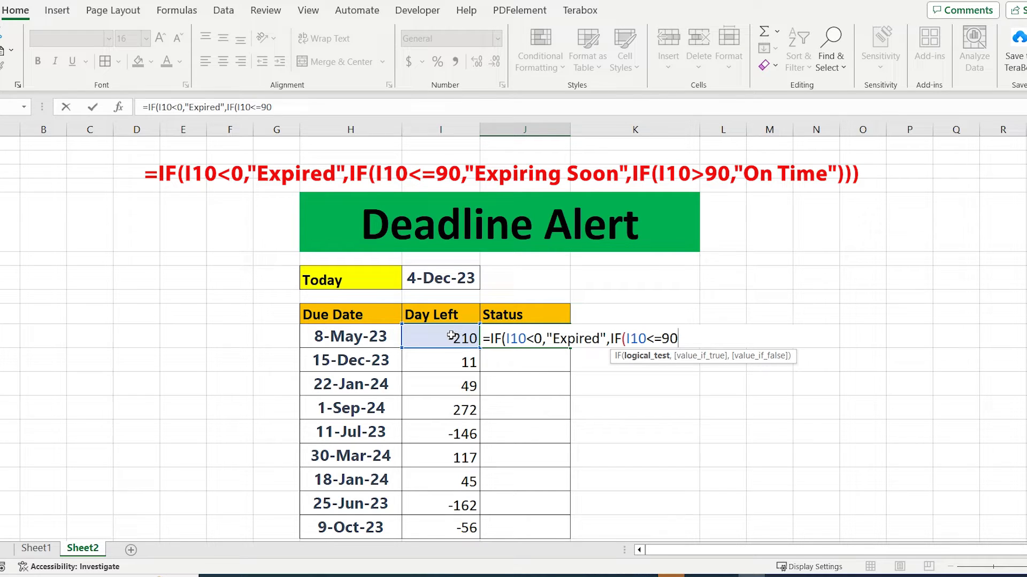
{"action": "type", "text": "\""}
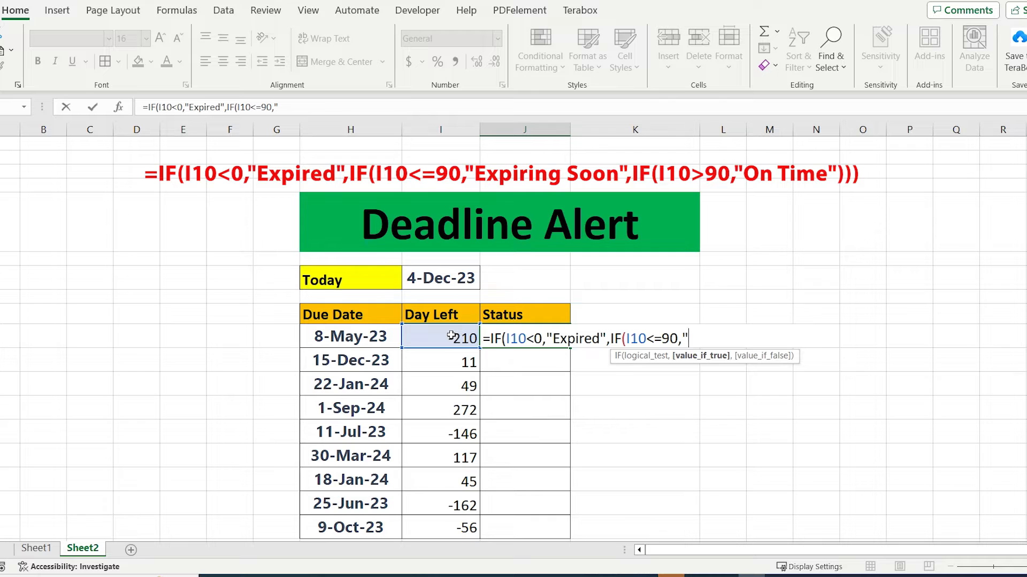
{"action": "type", "text": "Expiring Soon"}
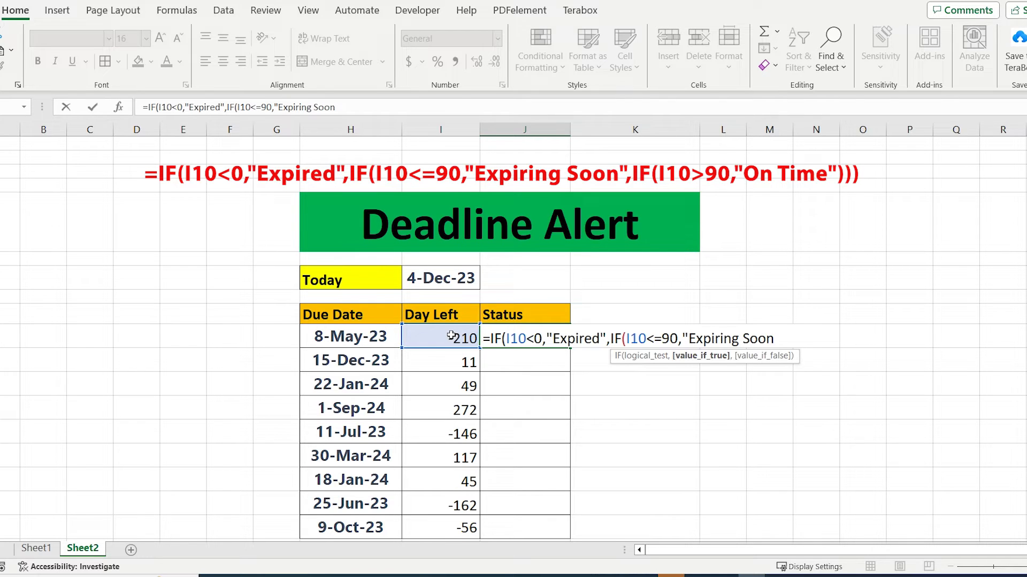
Finish with I10>90 giving "On Time" and commit the nested IF in J10
{"action": "type", "text": ","}
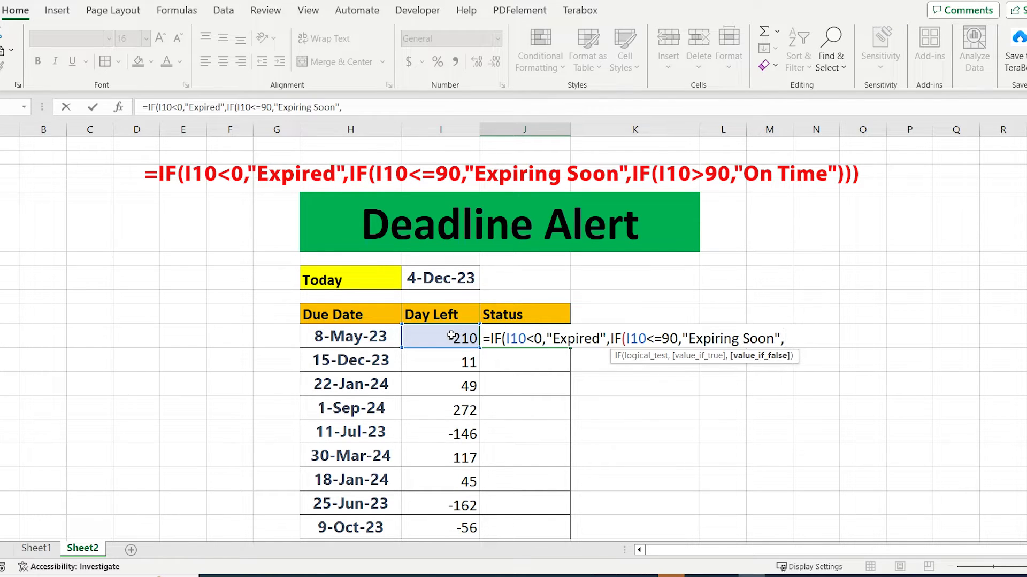
{"action": "type", "text": "IF("}
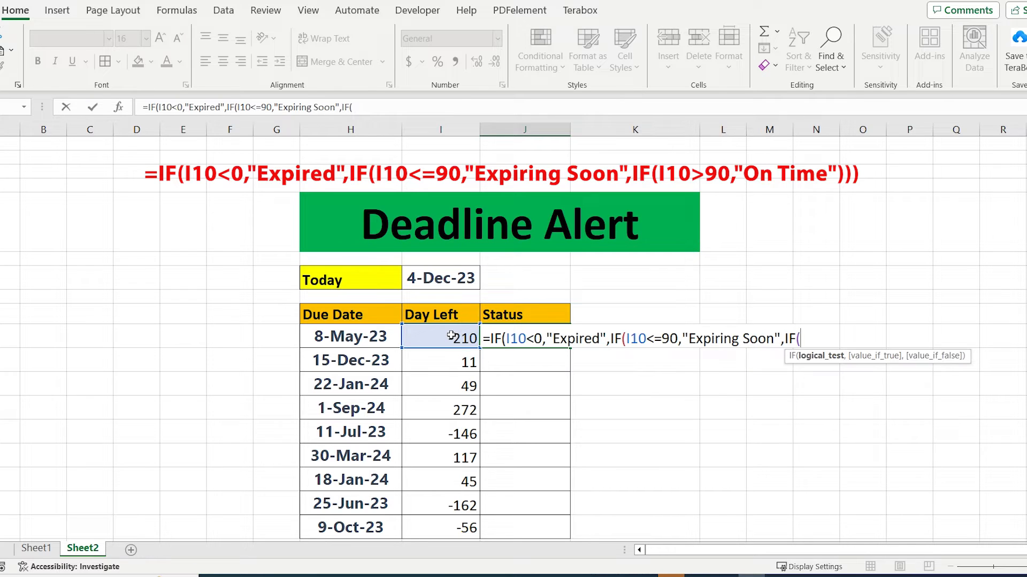
{"action": "type", "text": "I10"}
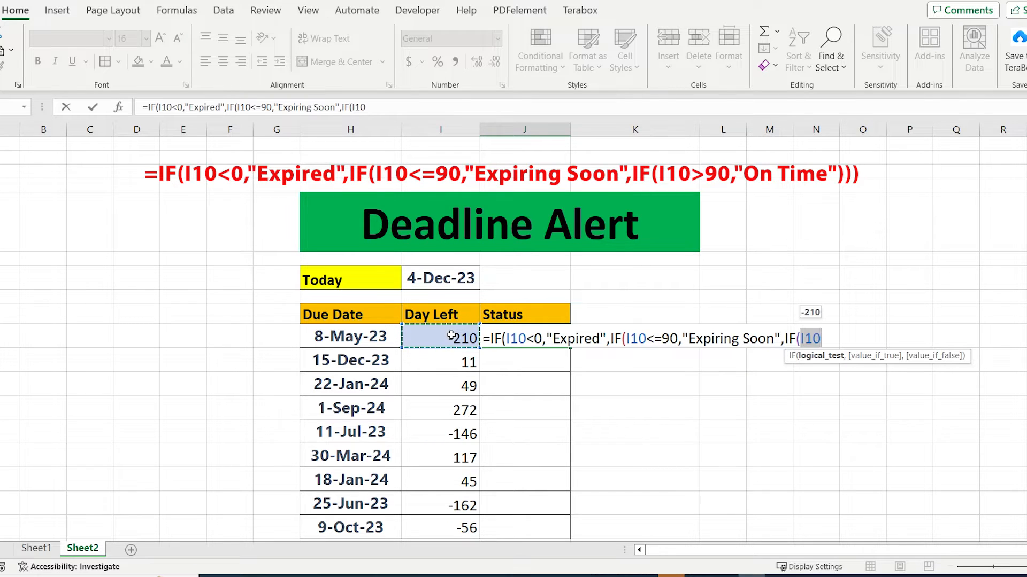
{"action": "type", "text": ">"}
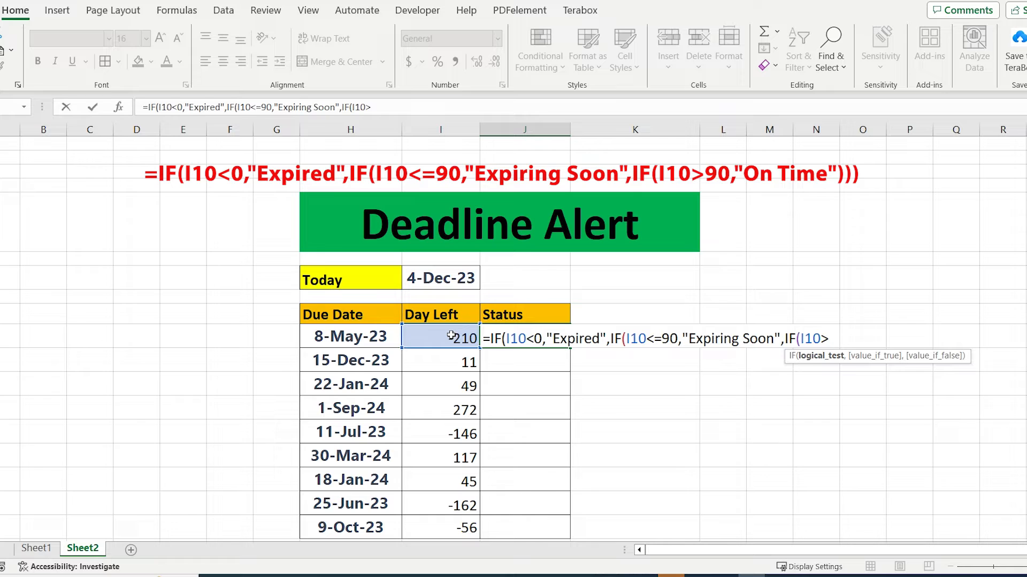
{"action": "type", "text": "90"}
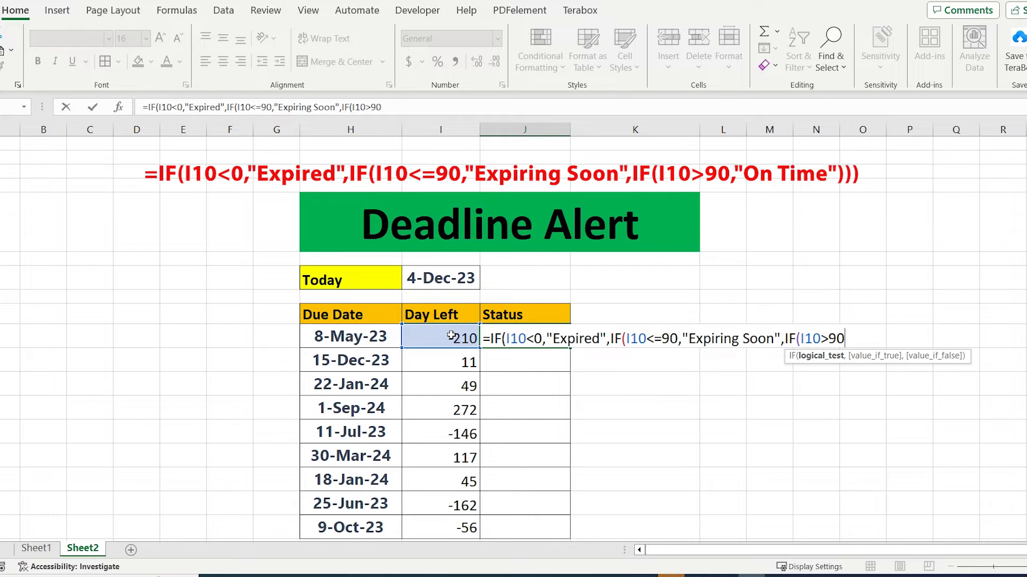
{"action": "type", "text": "\""}
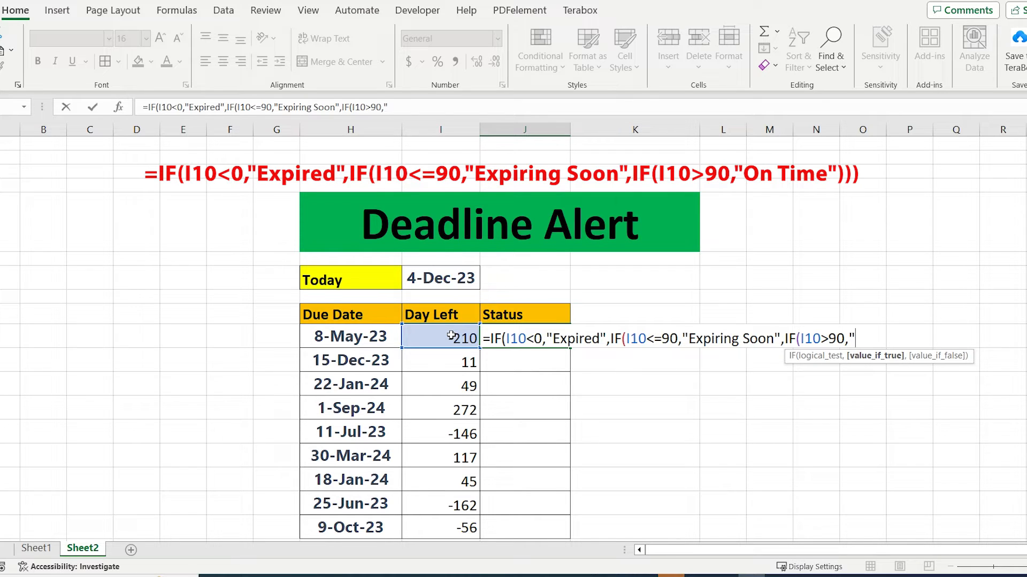
{"action": "type", "text": "On Time\""}
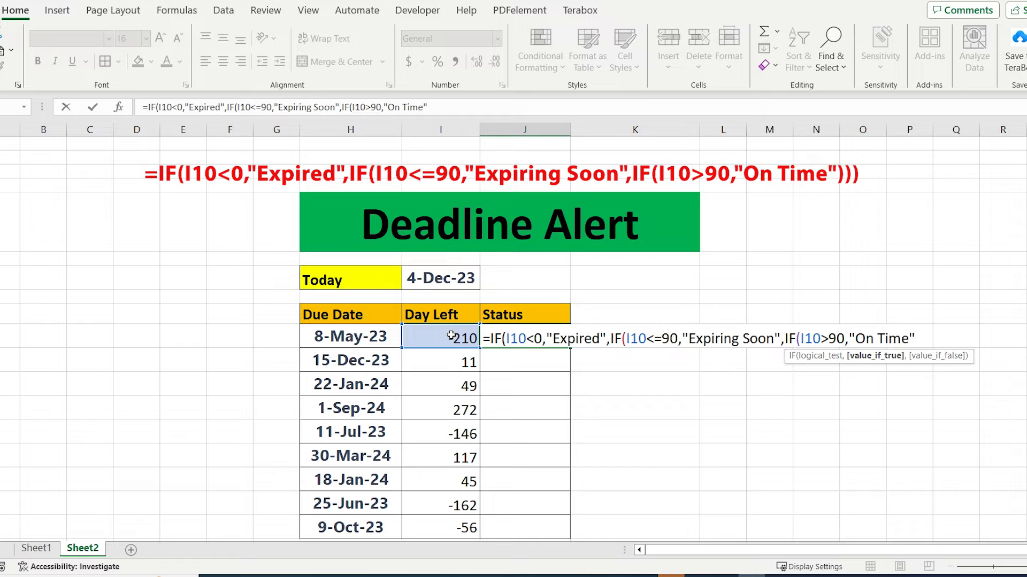
{"action": "key", "text": "Return"}
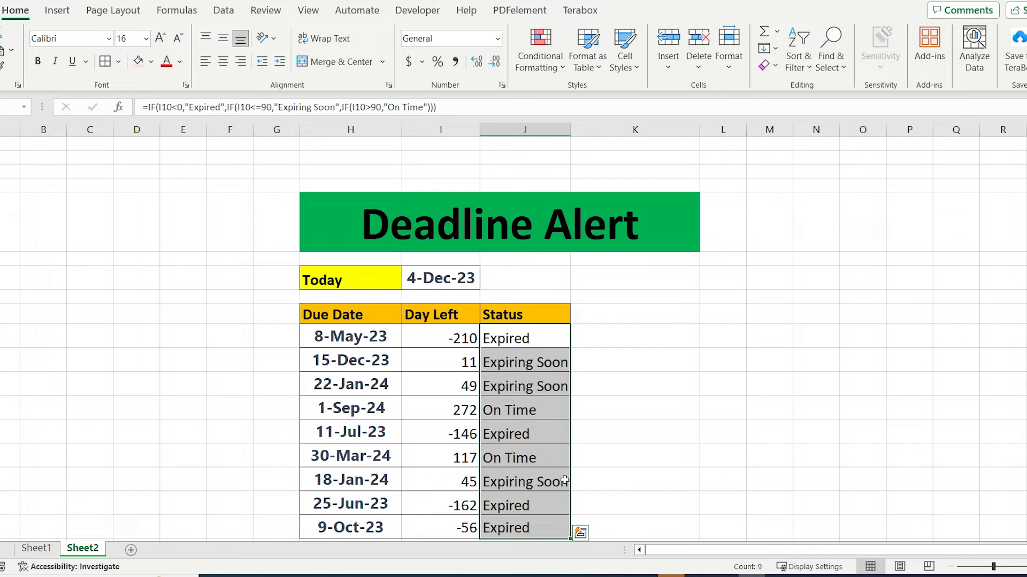
{"action": "mouse_move", "coordinate": [539, 49]}
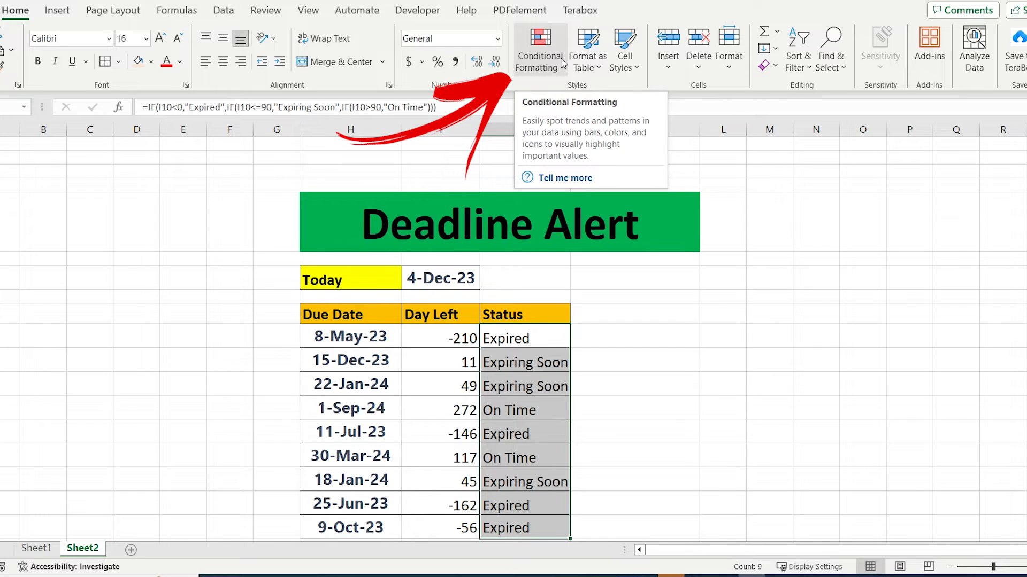
Create a formula-based conditional formatting rule with condition =$J10="Expired"
{"action": "left_click", "coordinate": [539, 49]}
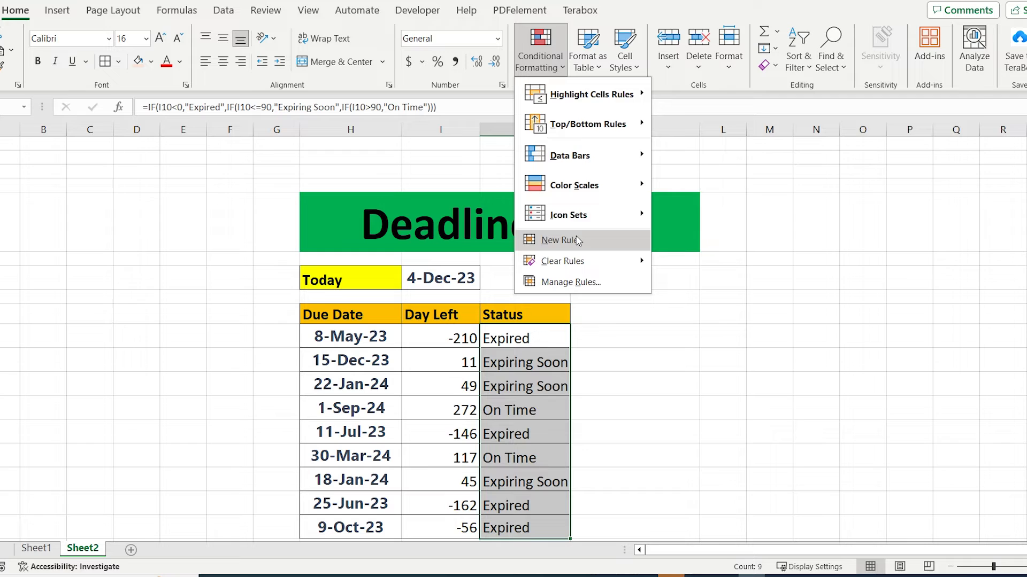
{"action": "left_click", "coordinate": [559, 240]}
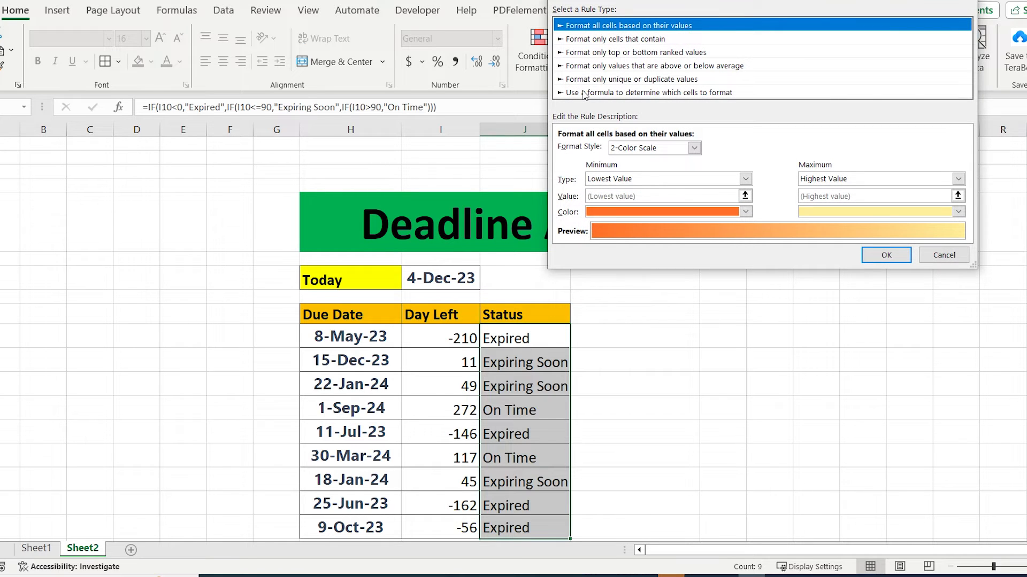
{"action": "left_click", "coordinate": [655, 92]}
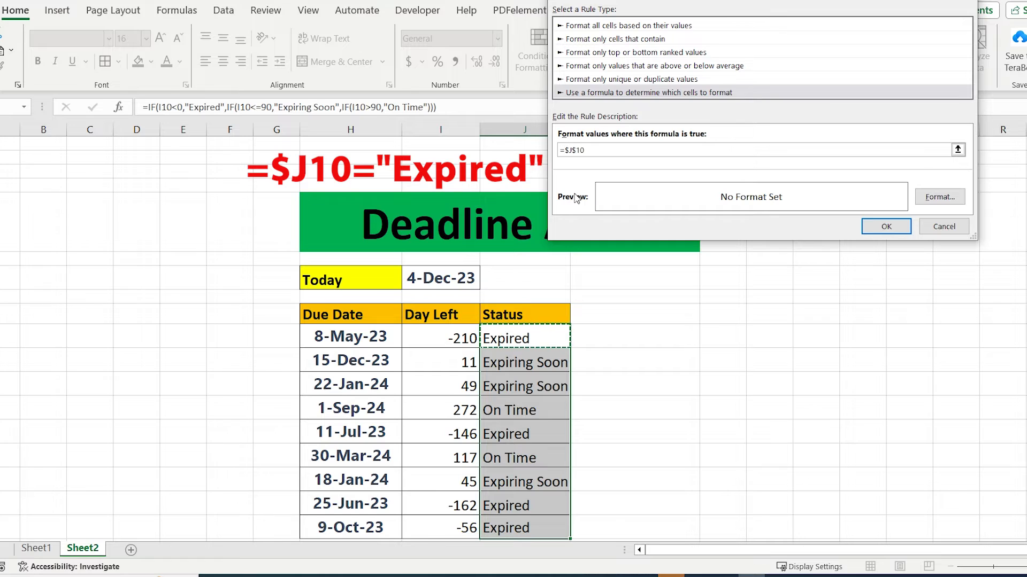
{"action": "left_click", "coordinate": [570, 150]}
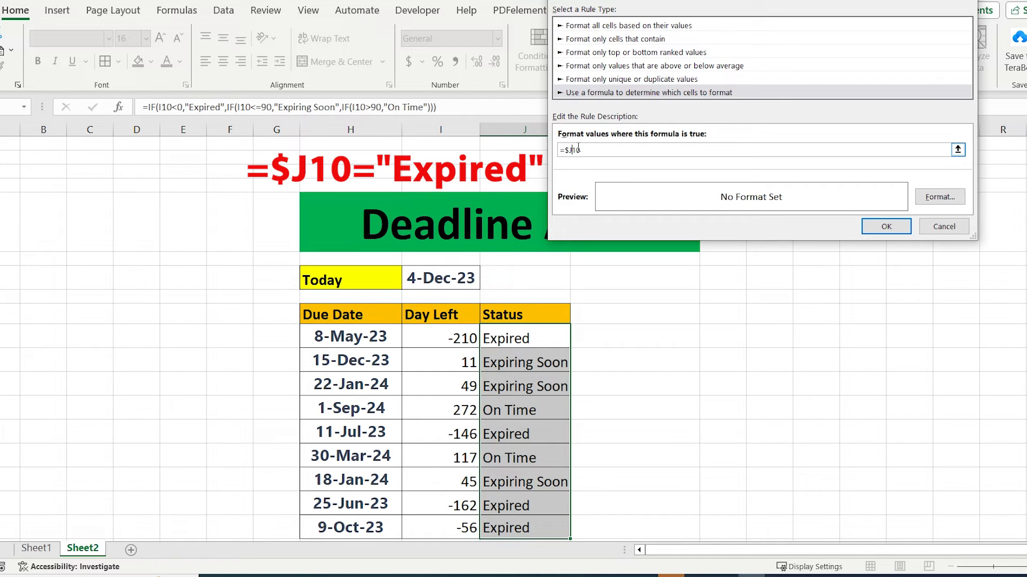
{"action": "type", "text": "="}
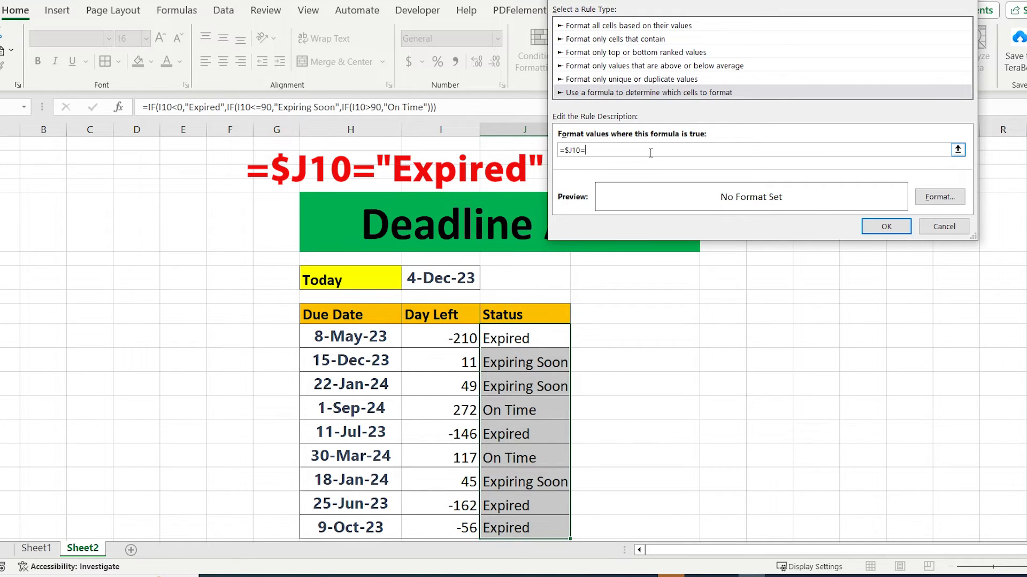
{"action": "type", "text": "\"E"}
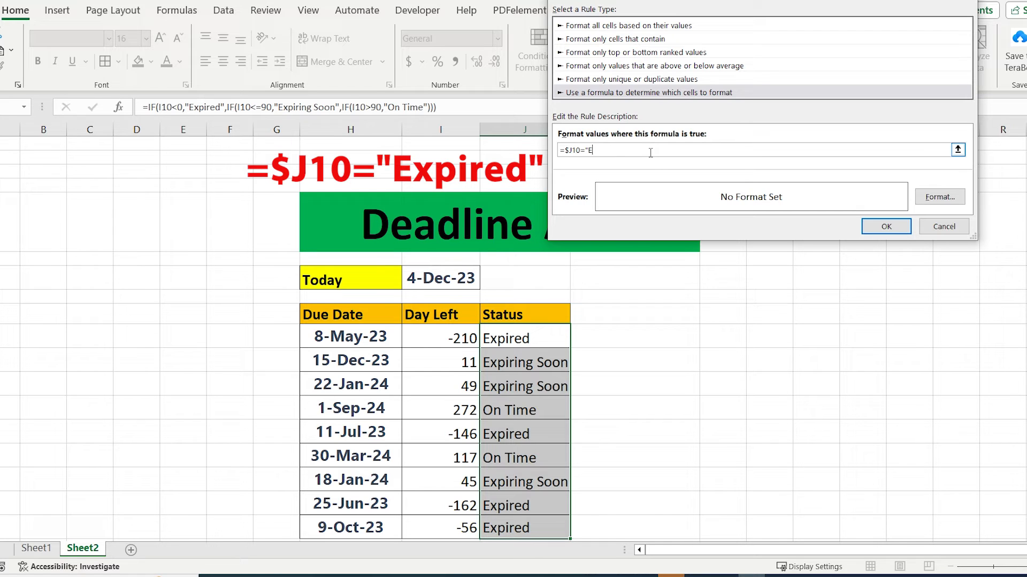
Give the Expired rule a red fill and apply it to the Status column
{"action": "left_click", "coordinate": [939, 197]}
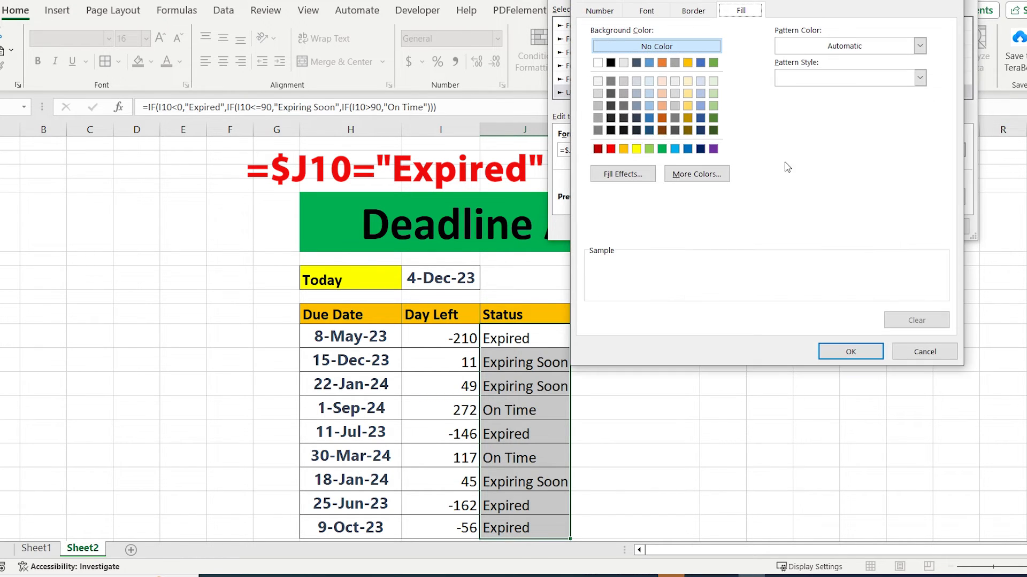
{"action": "left_click", "coordinate": [850, 352]}
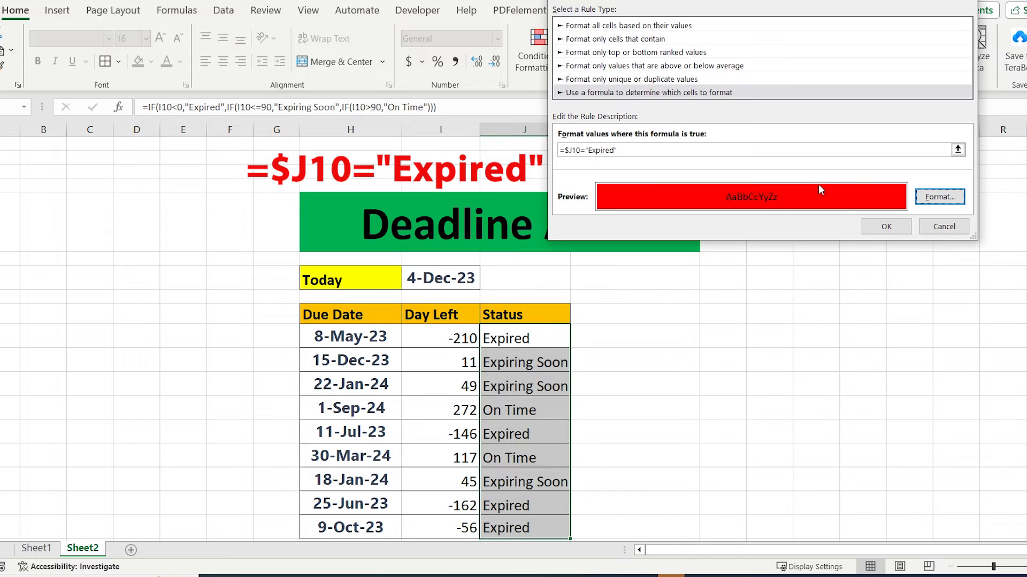
{"action": "left_click", "coordinate": [885, 226]}
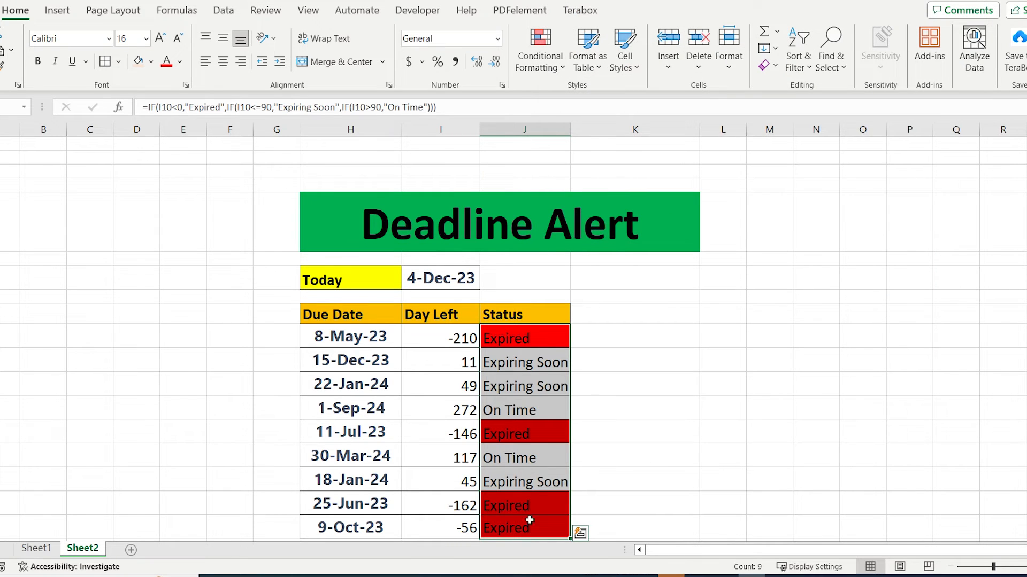
{"action": "left_click", "coordinate": [524, 338]}
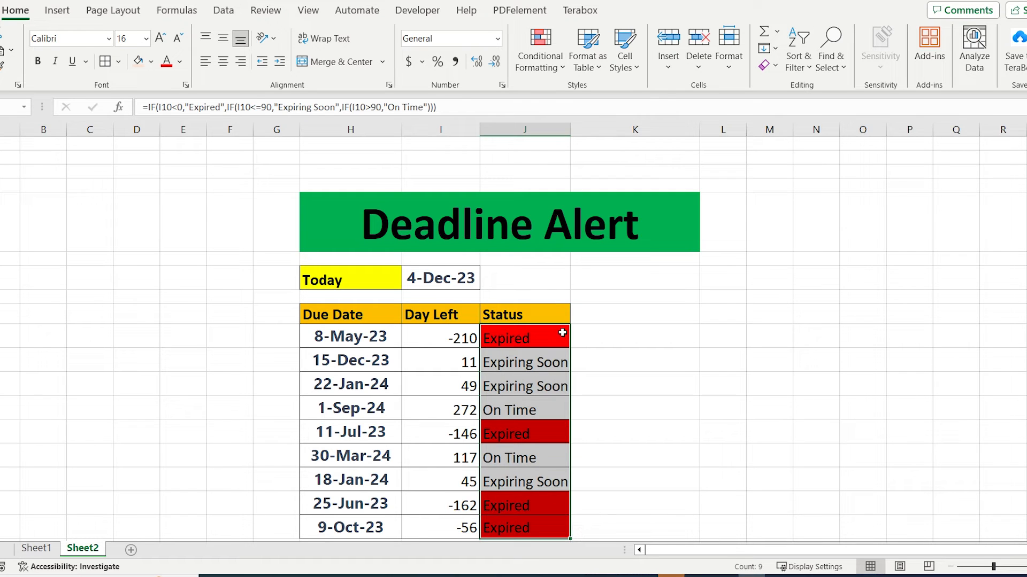
{"action": "left_click", "coordinate": [539, 47]}
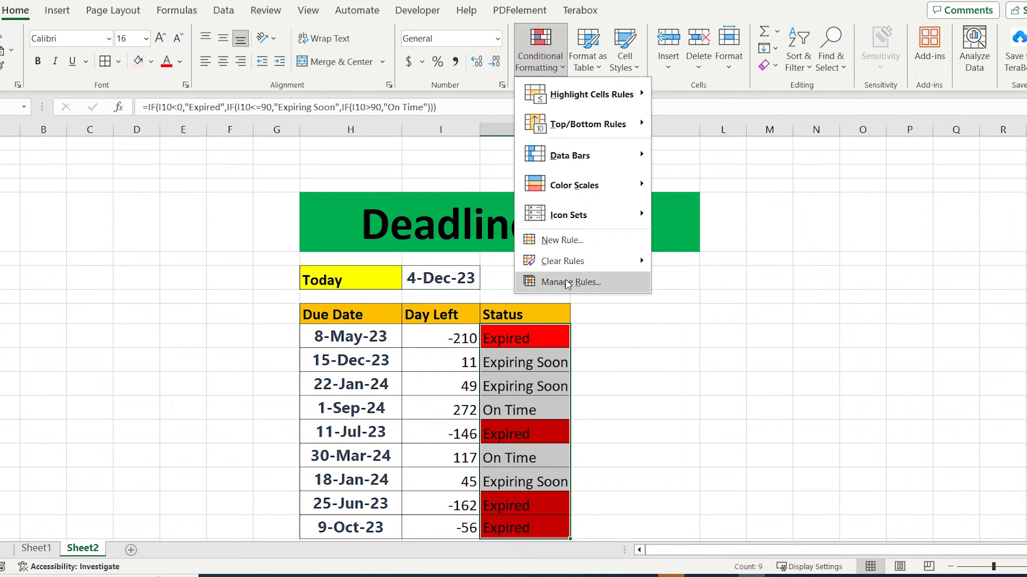
Duplicate the rule as =$J10="Expiring Soon" with a yellow fill via Manage Rules
{"action": "left_click", "coordinate": [569, 282]}
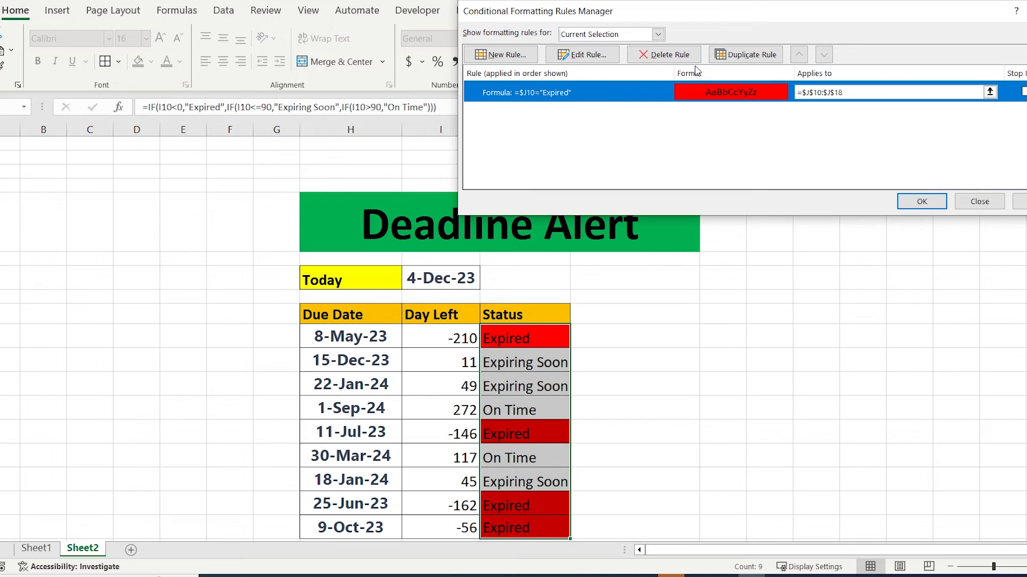
{"action": "left_click", "coordinate": [582, 55]}
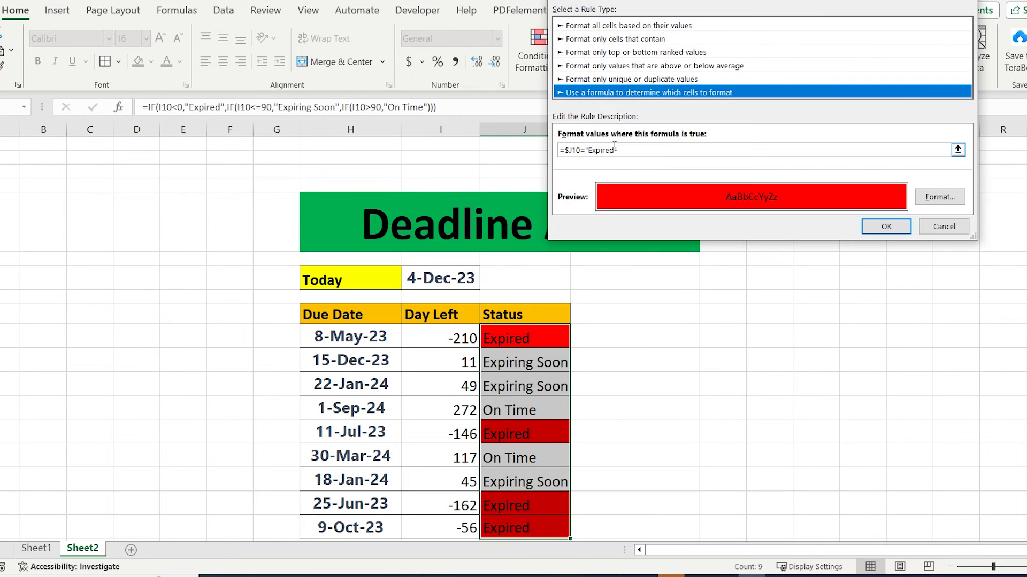
{"action": "type", "text": "Expiring So"}
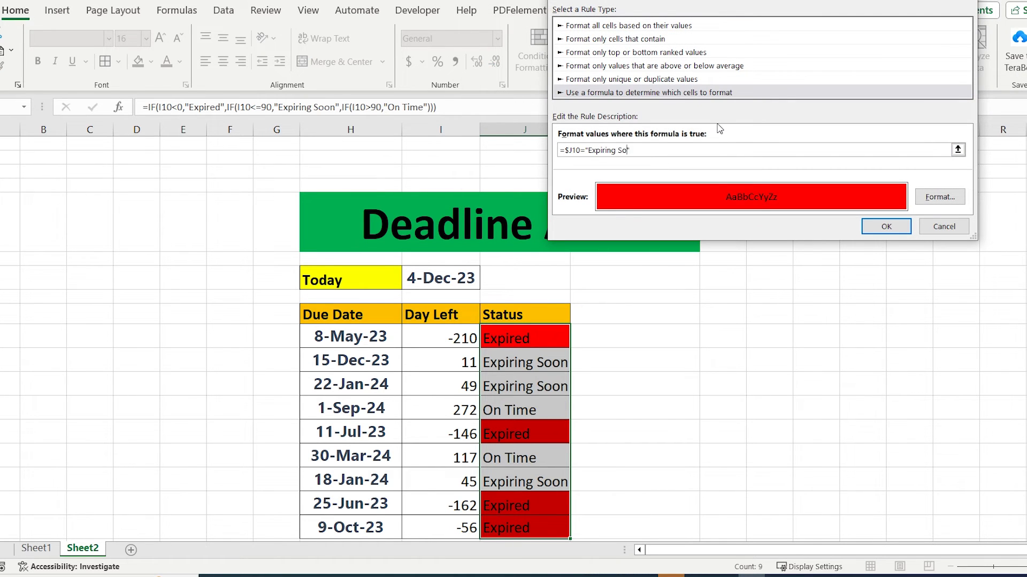
{"action": "left_click", "coordinate": [938, 197]}
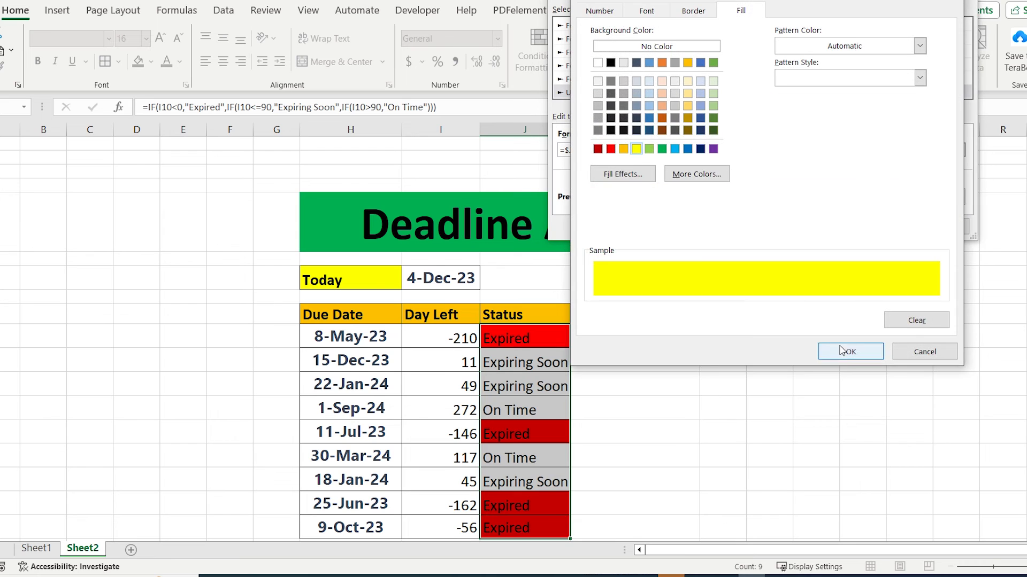
{"action": "left_click", "coordinate": [851, 352]}
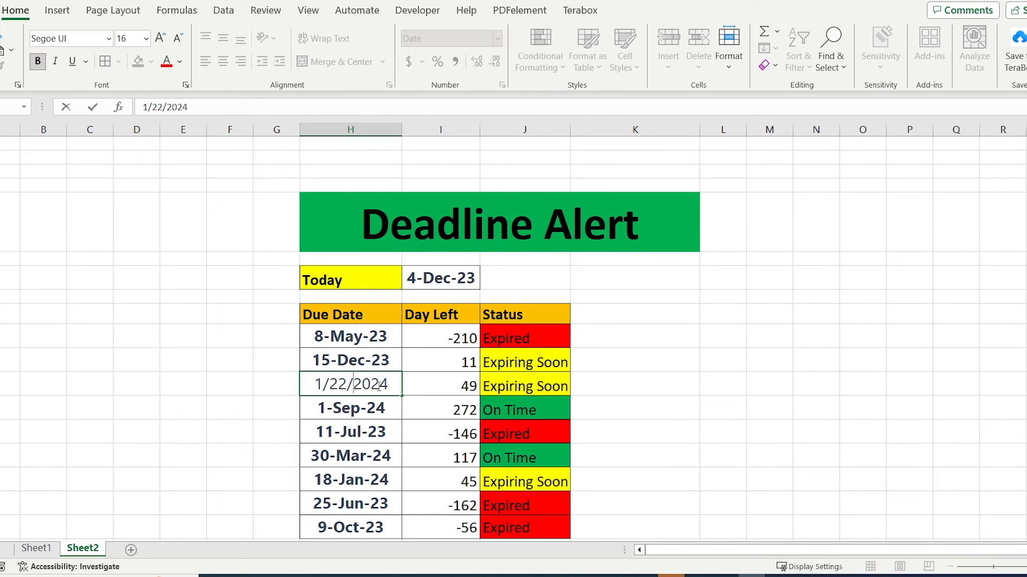
Change the 1-Sep-24 due date to 1-Sep-22 so its status turns red Expired
{"action": "key", "text": "Backspace"}
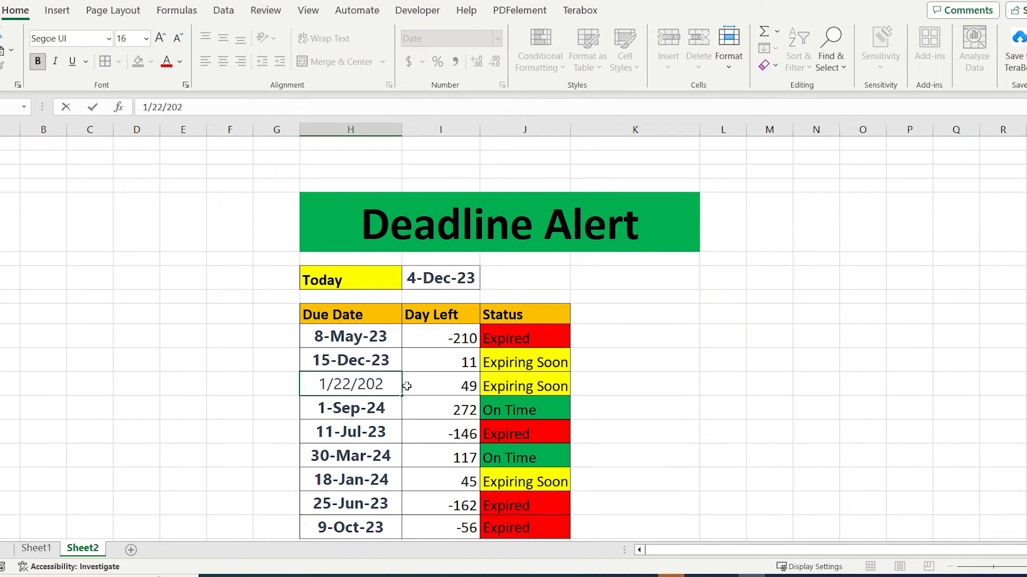
{"action": "key", "text": "enter"}
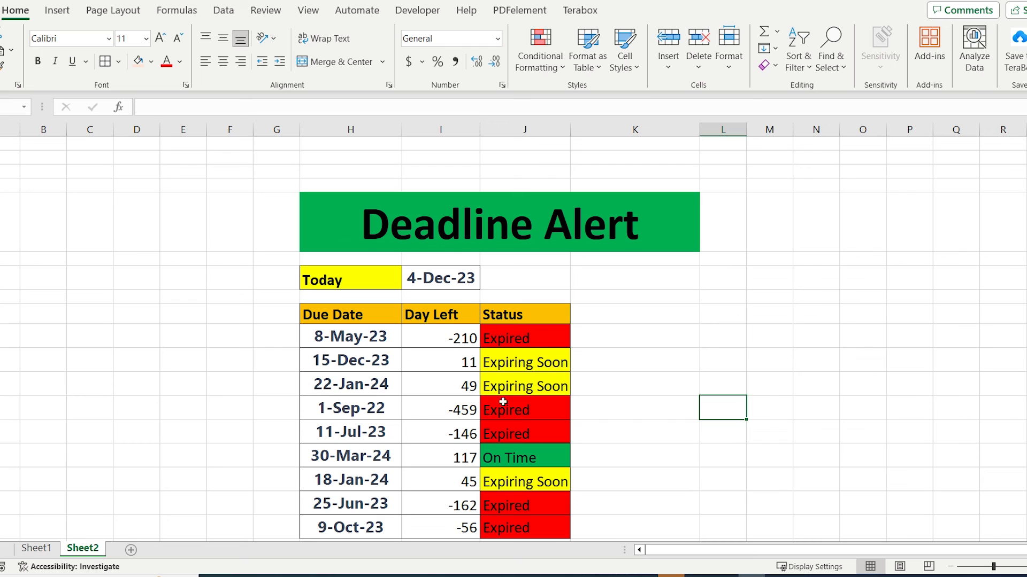
{"action": "left_click", "coordinate": [350, 407]}
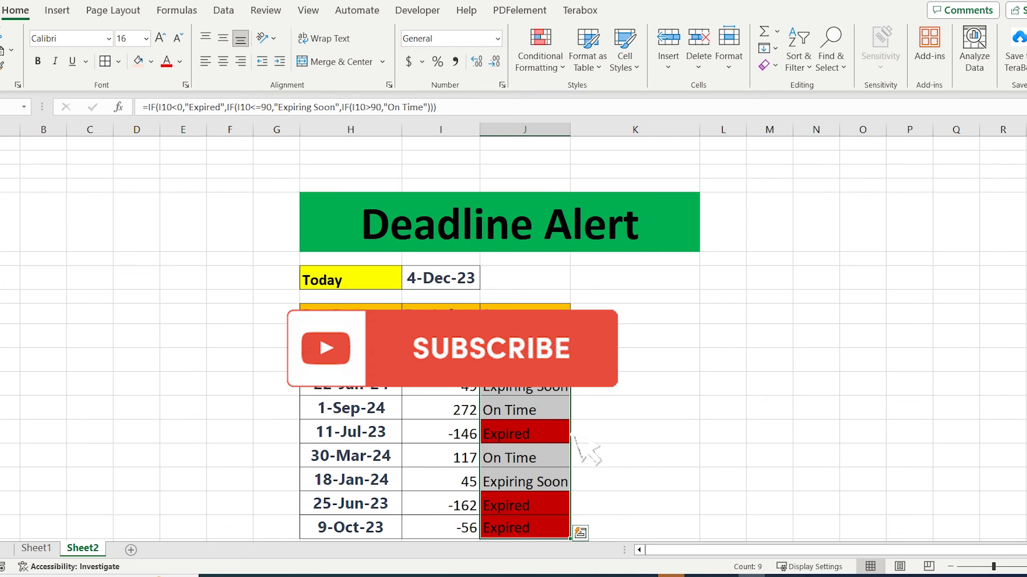
Deselect the table to view the restored 1-Sep-24 date with green On Time status
{"action": "left_click", "coordinate": [723, 336]}
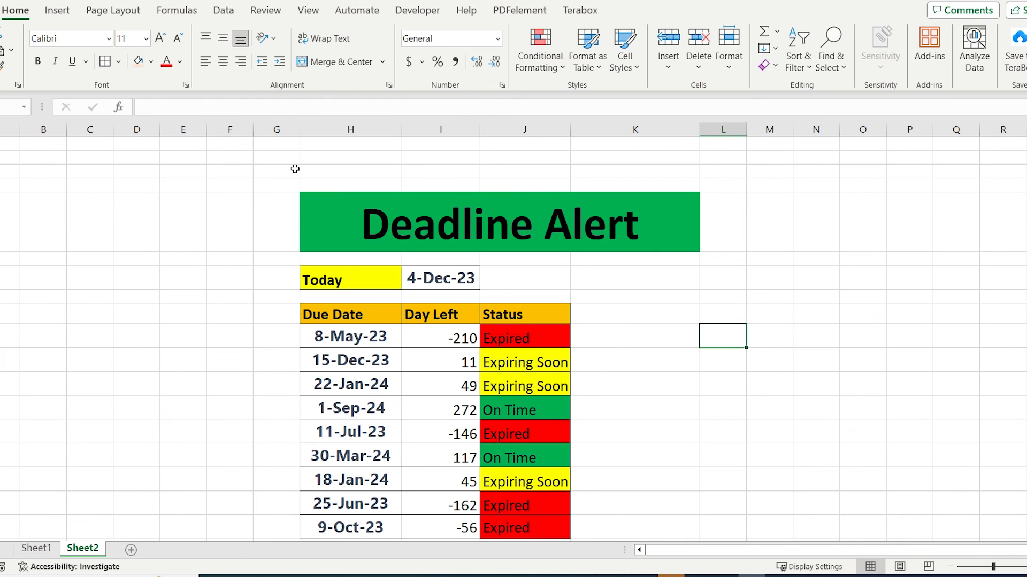